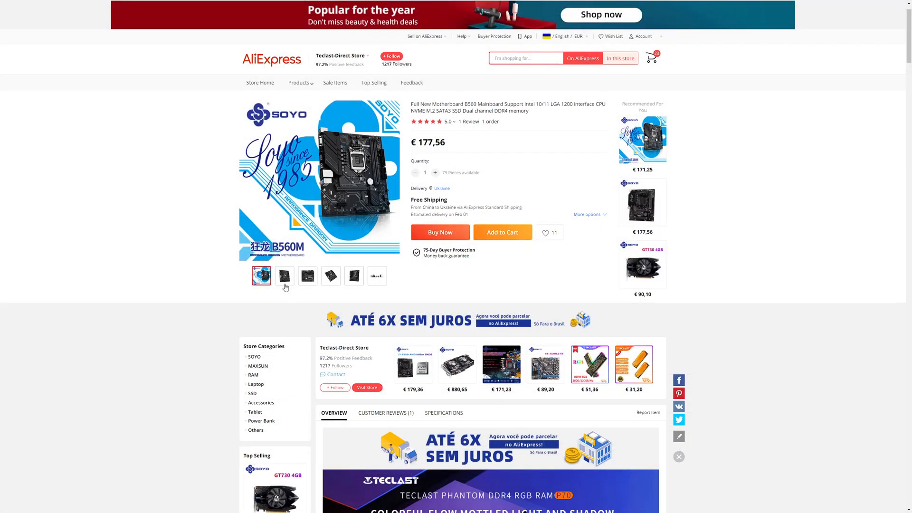
Step: View the bare board photo, then browse the listing's Overview specifications and feature graphics
click(353, 275)
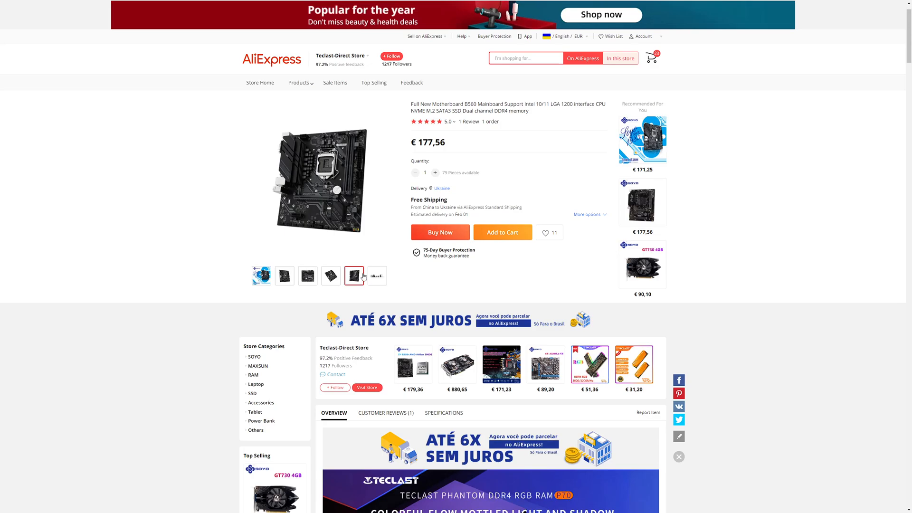
scroll(down, 3)
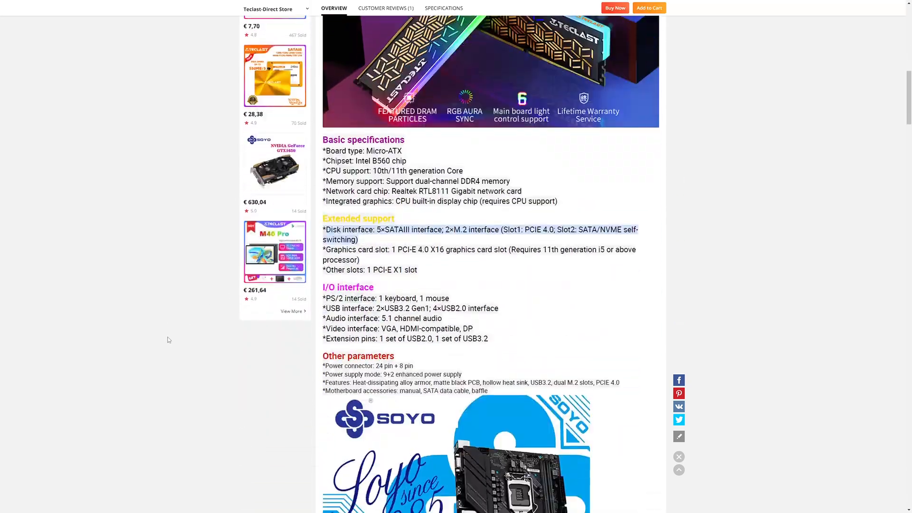
scroll(down, 3)
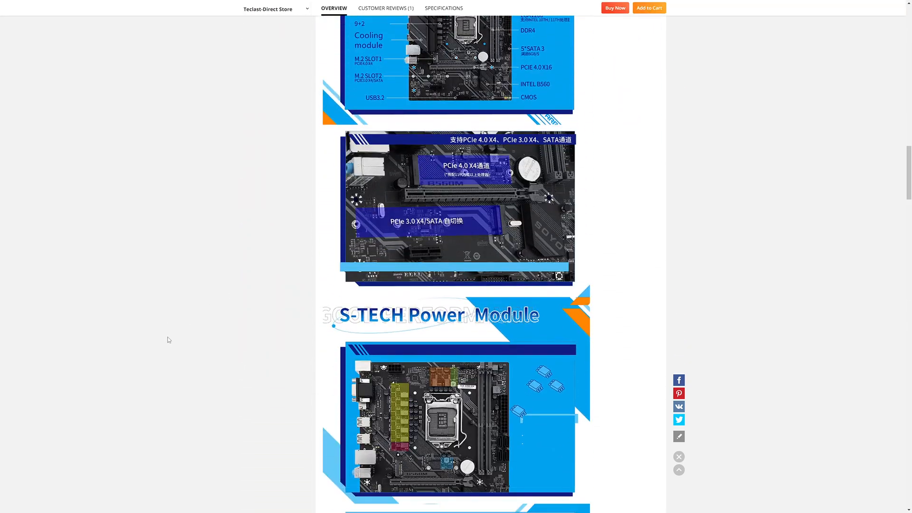
scroll(down, 3)
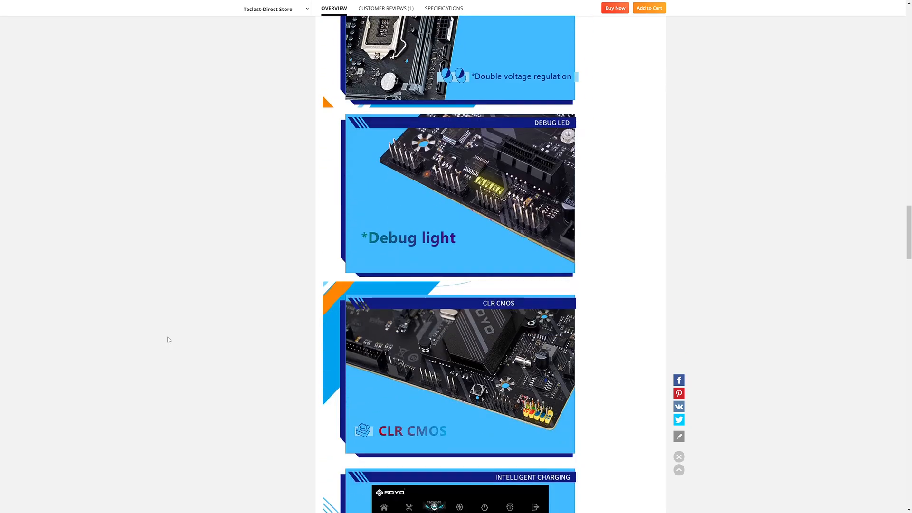
scroll(down, 3)
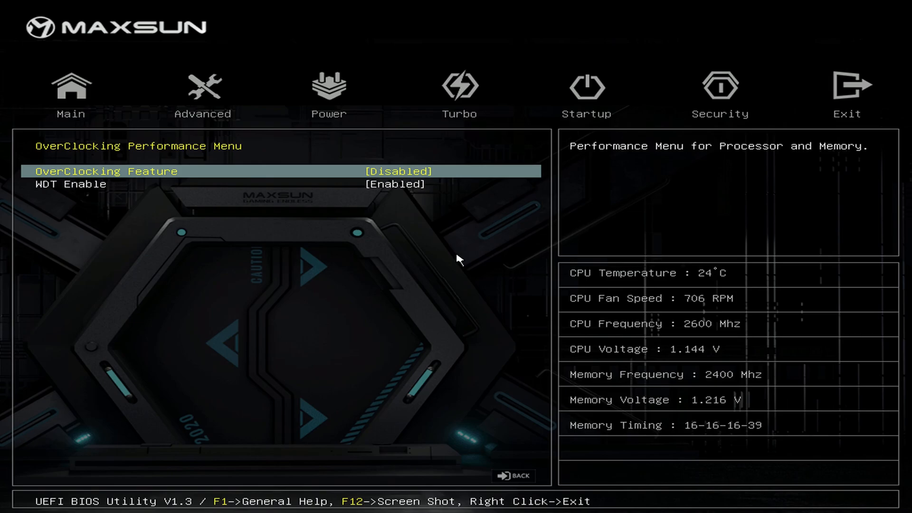
Step: Set OverClocking Feature to Enabled in the Turbo OverClocking Performance Menu
click(233, 171)
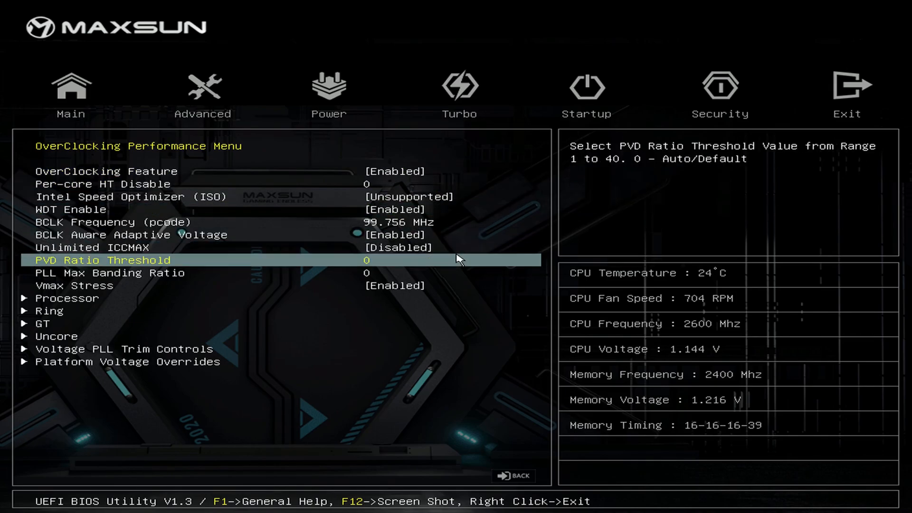
click(67, 298)
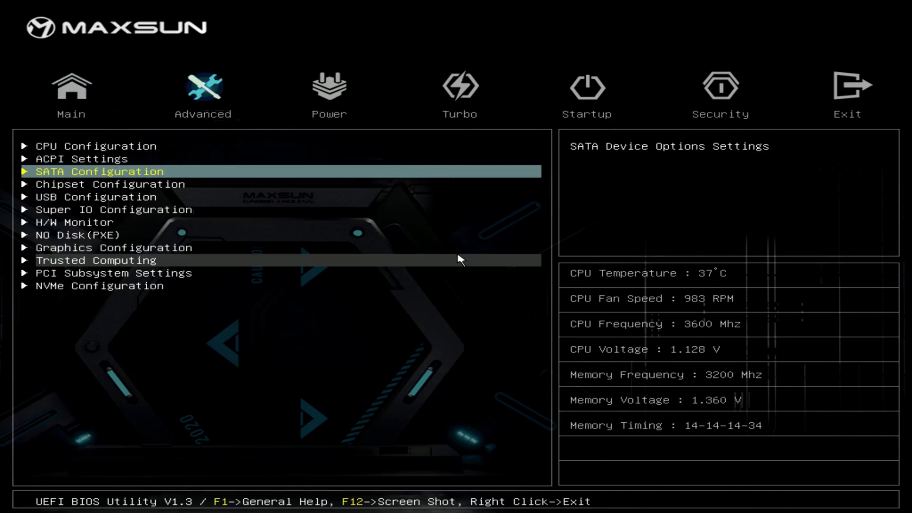
Step: In Advanced H/W Monitor, set Sys Smart Fan2 Control to Automatic Mode and review the other fan settings
click(74, 222)
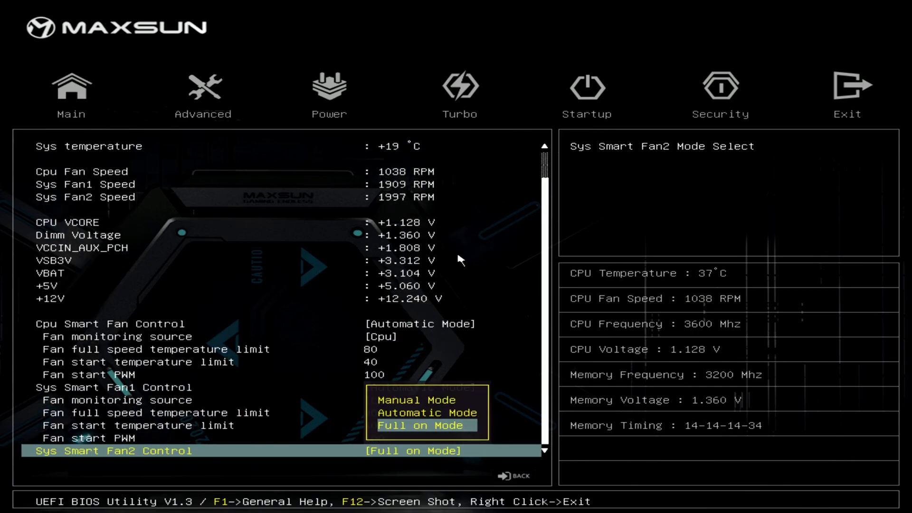
click(427, 412)
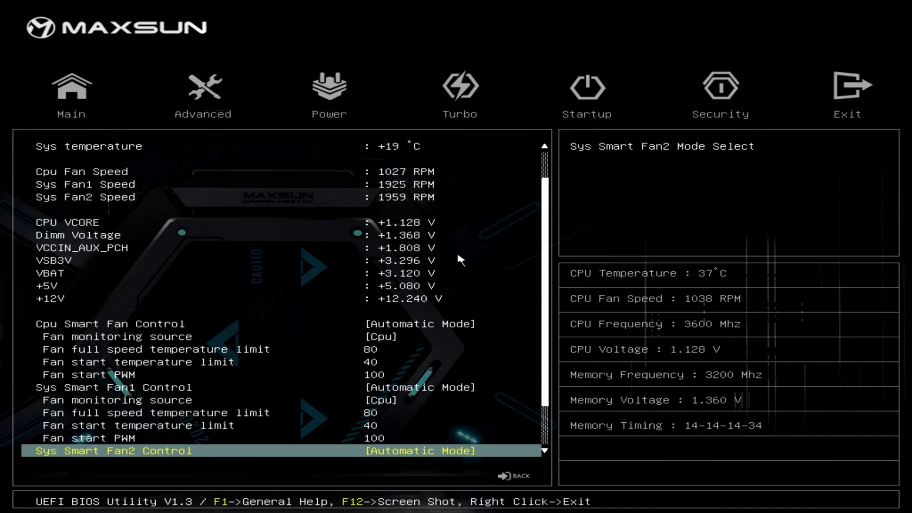
key(Down)
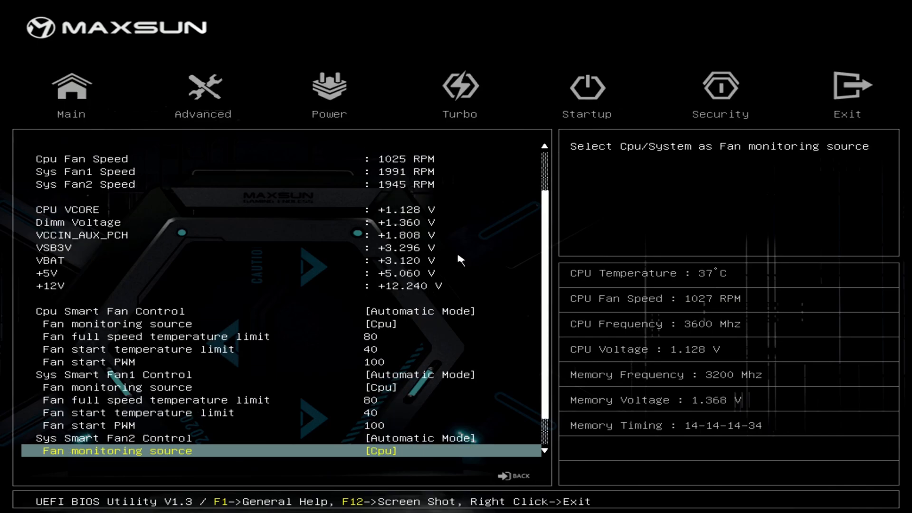
scroll(up, 3)
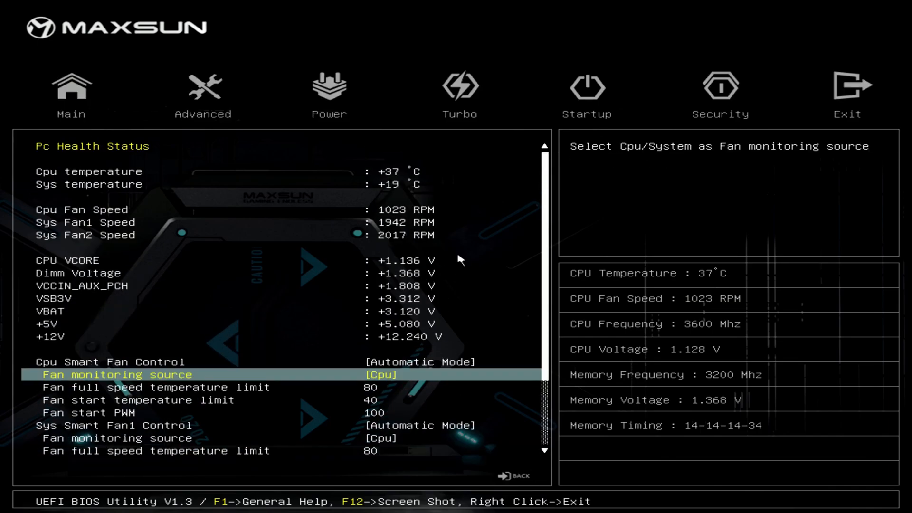
key(down)
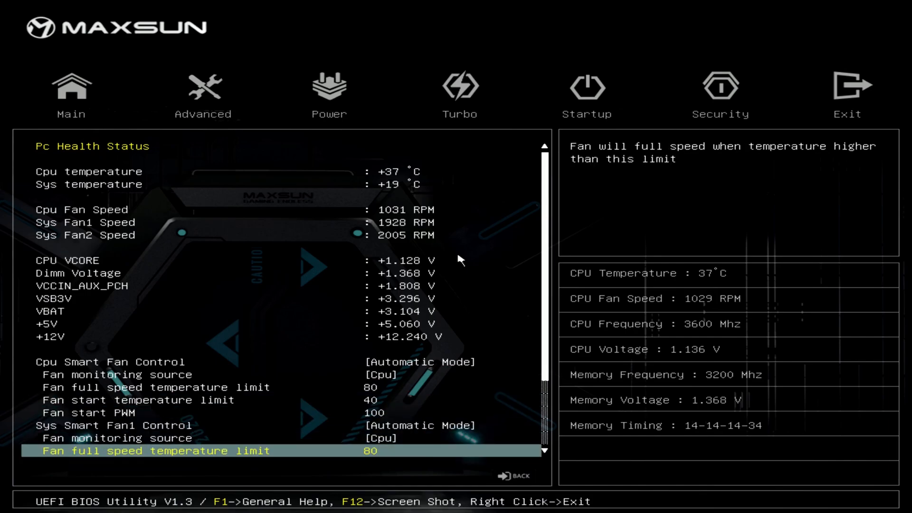
scroll(down, 3)
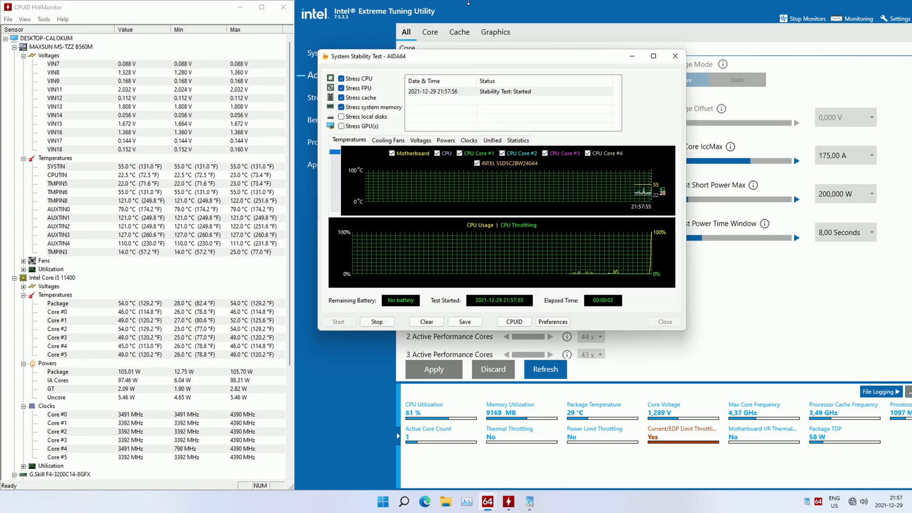
Step: Review Core, Cache and Graphics sections in Advanced Tuning and apply the Unlimited IccMax settings
click(674, 56)
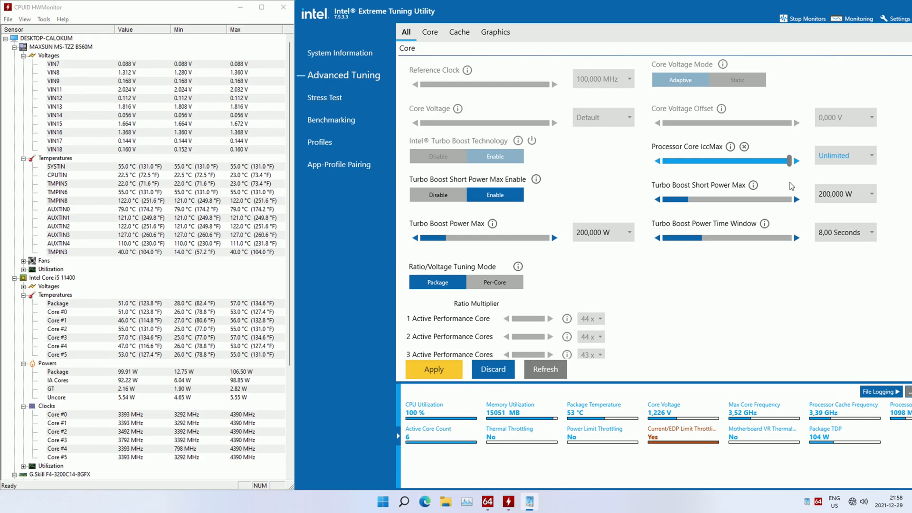
click(433, 369)
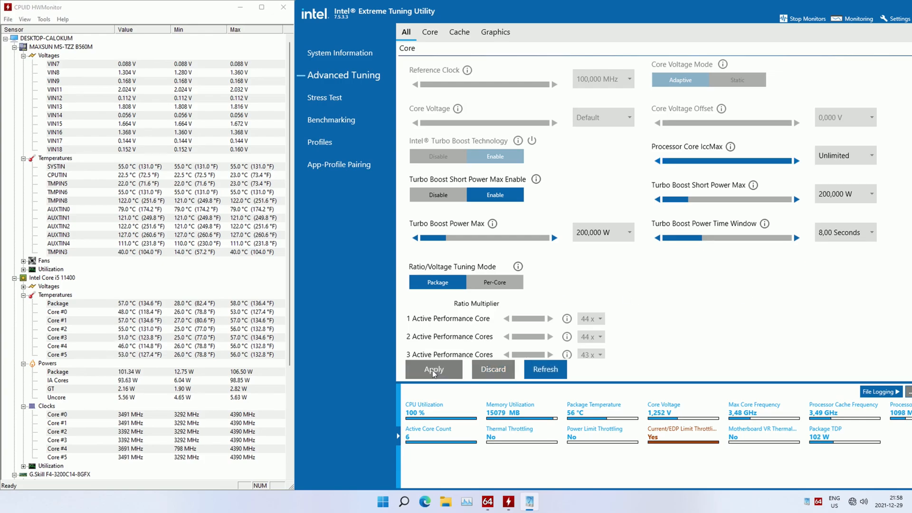
click(434, 370)
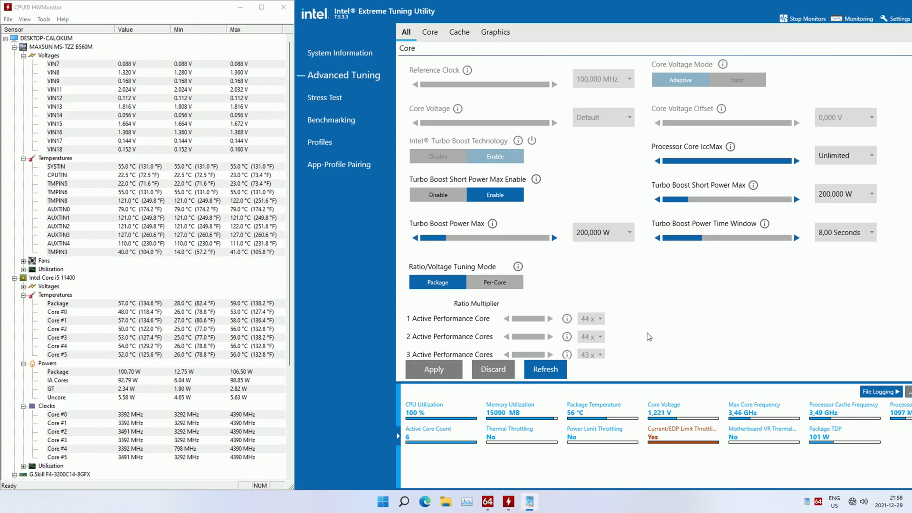
scroll(down, 3)
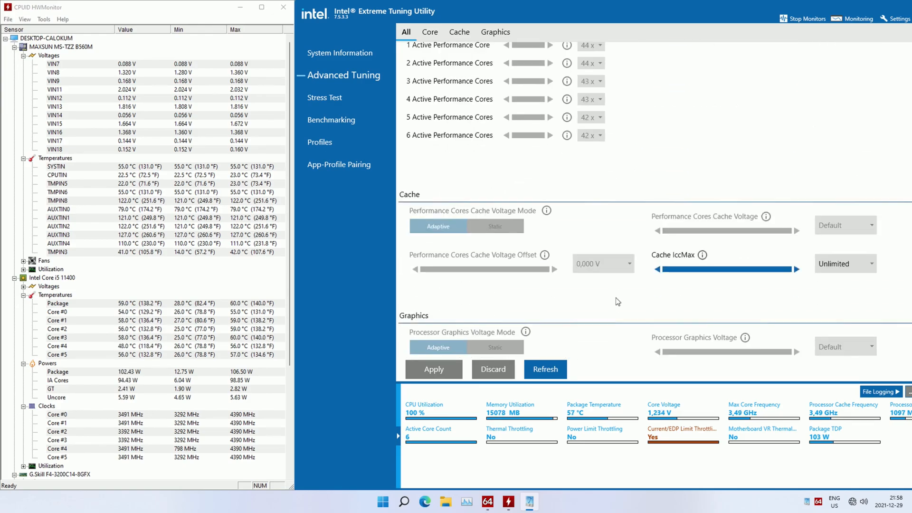
scroll(down, 3)
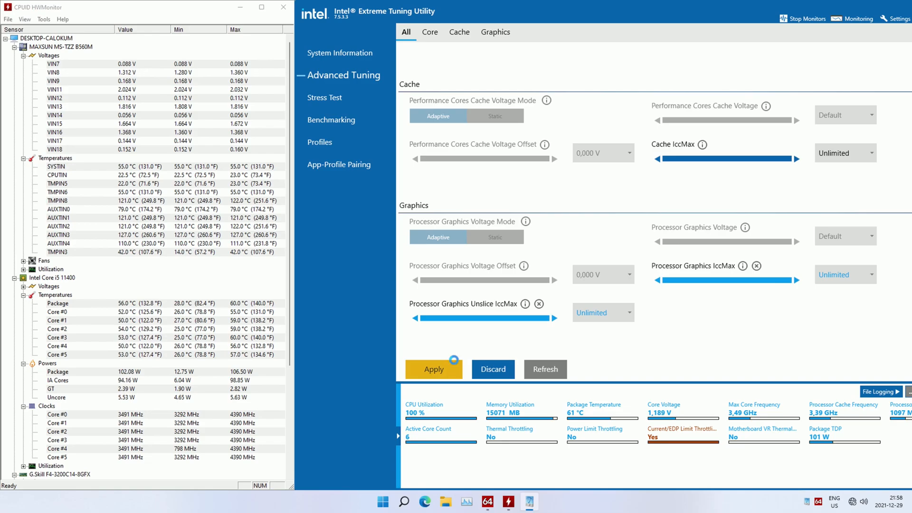
click(430, 33)
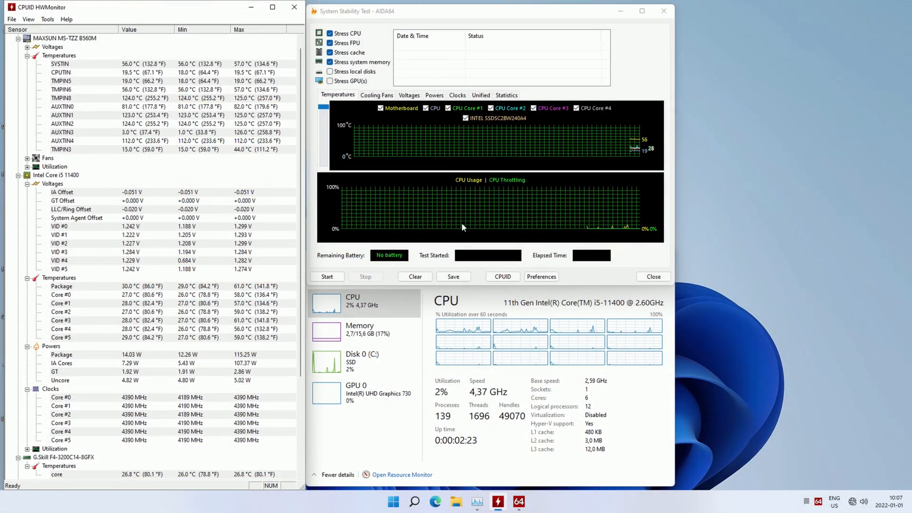
Step: Start the System Stability Test with CPU, FPU, cache and system memory stress checked
click(327, 276)
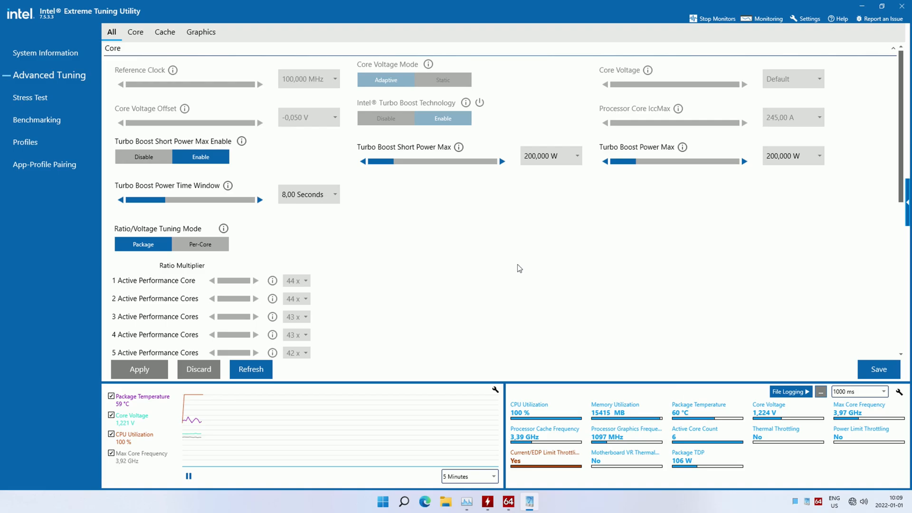
Step: Confirm the -0,050 V core and -0,020 V cache offsets, then download Gigabyte's Intel INF installation package
scroll(down, 3)
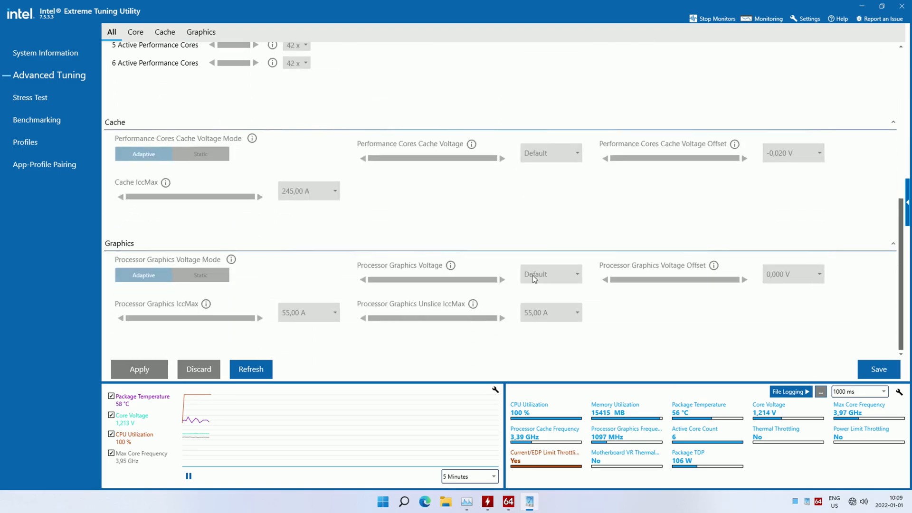
scroll(up, 3)
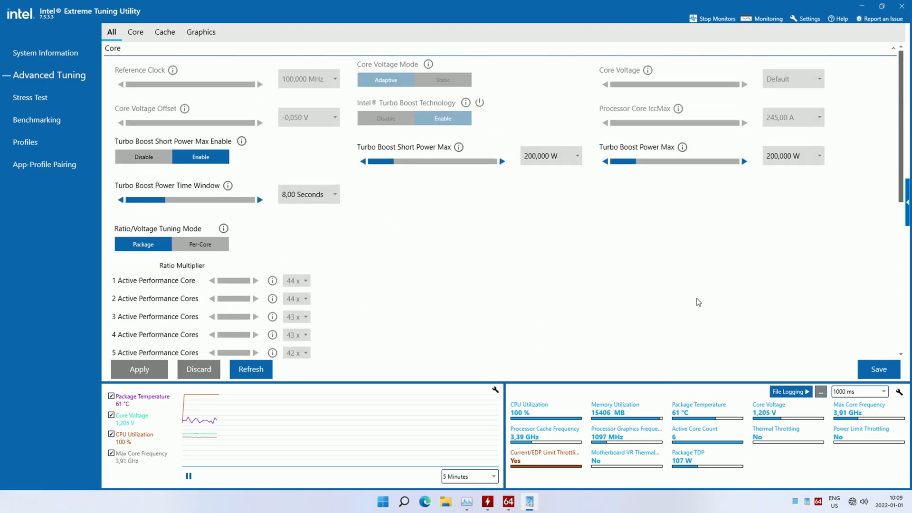
mouse_move(689, 461)
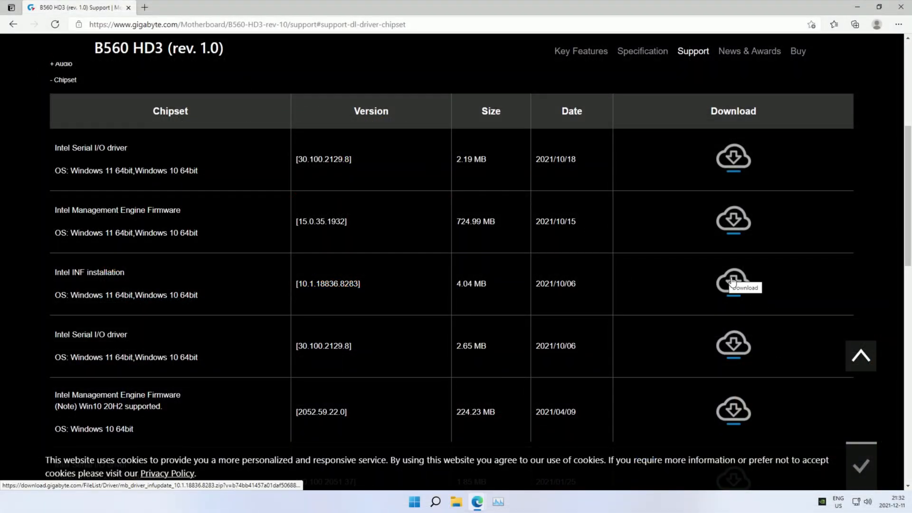
click(455, 501)
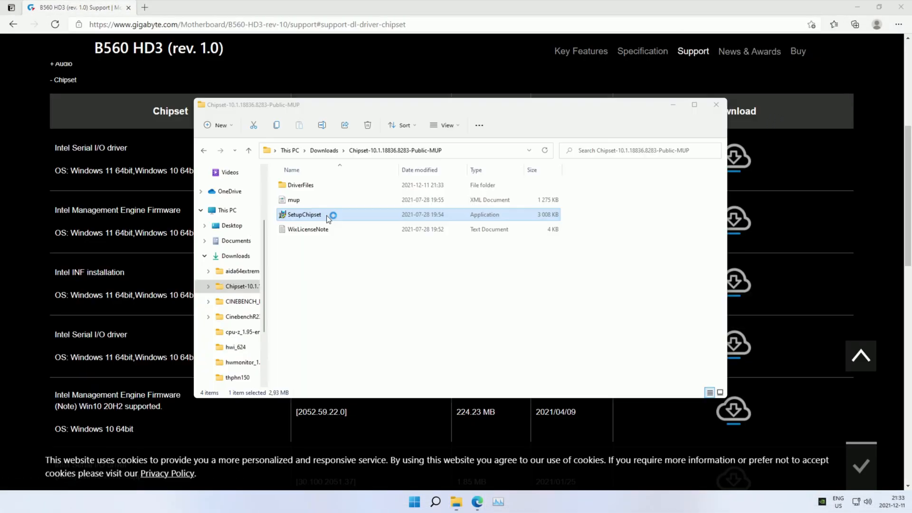
Step: Run SetupChipset and install Intel Chipset Device Software through to Finish
double_click(303, 214)
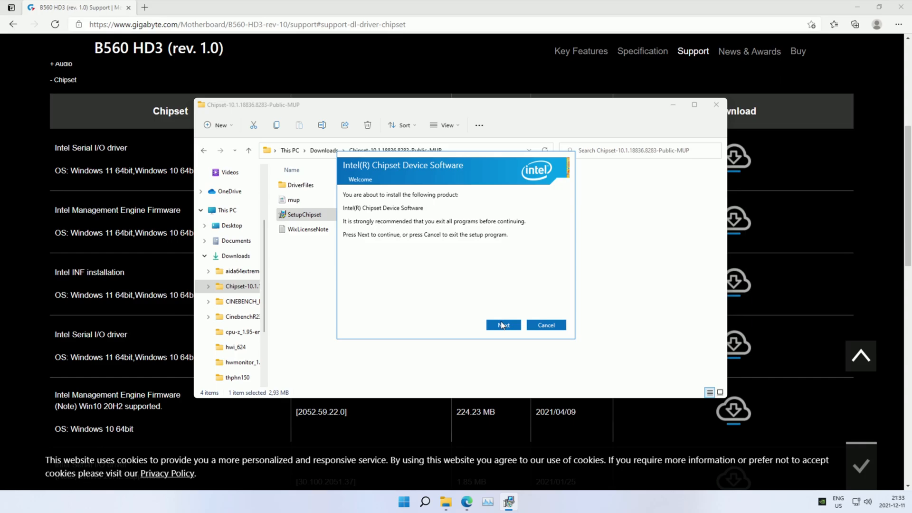
click(503, 324)
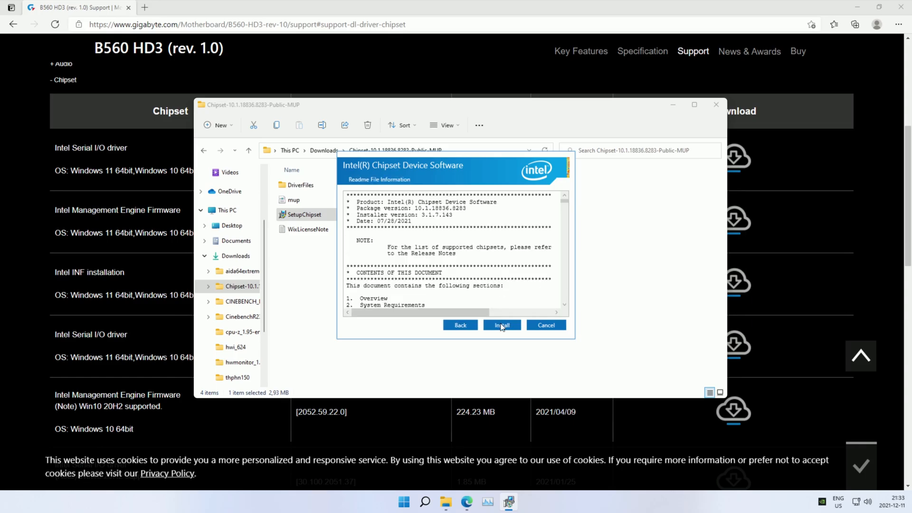
click(500, 325)
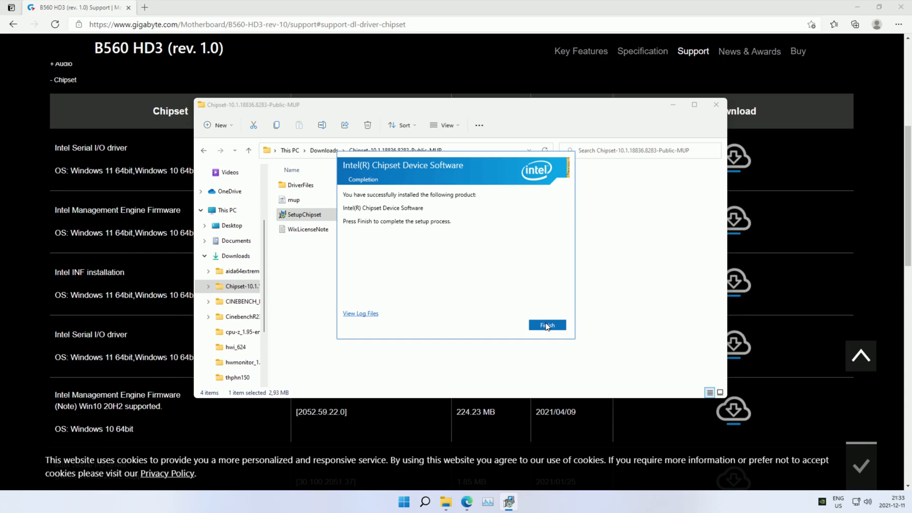
click(545, 324)
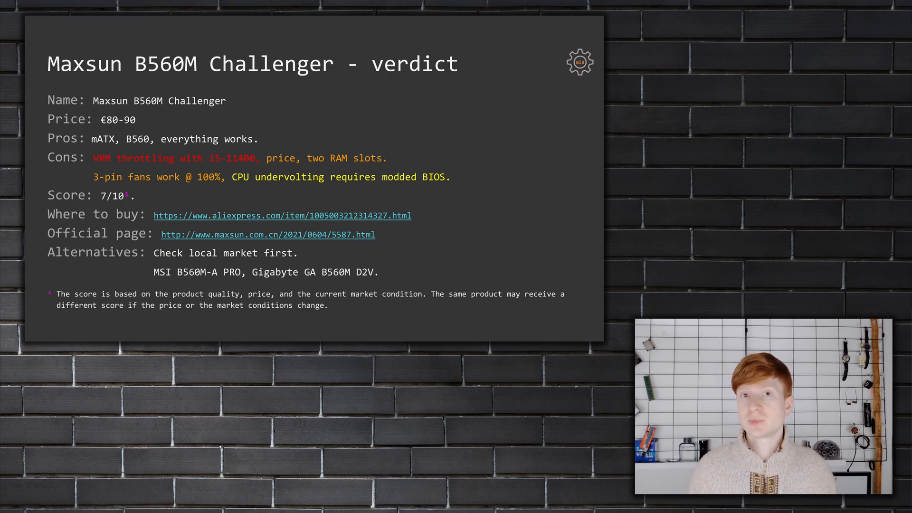
Step: Advance to the LGA 1200 vs LGA 2011-3 slide with €267.64 and €271.25 totals
key(Right)
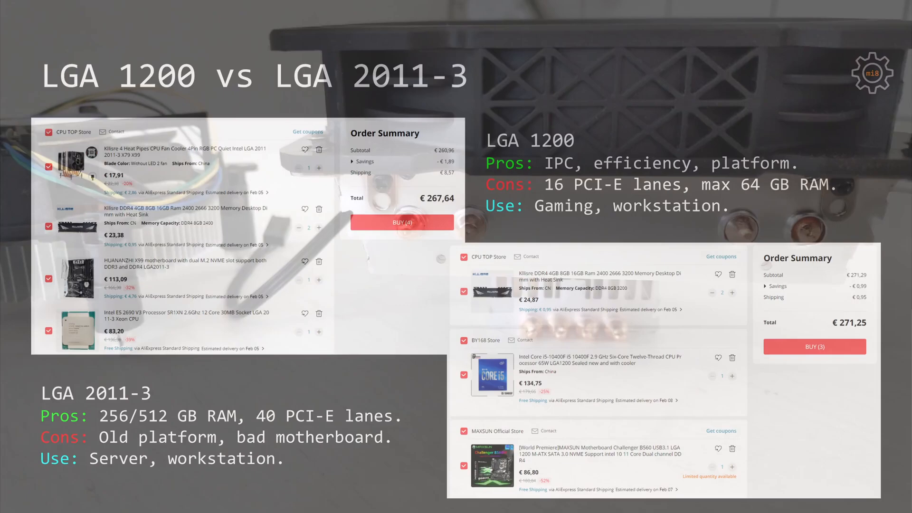